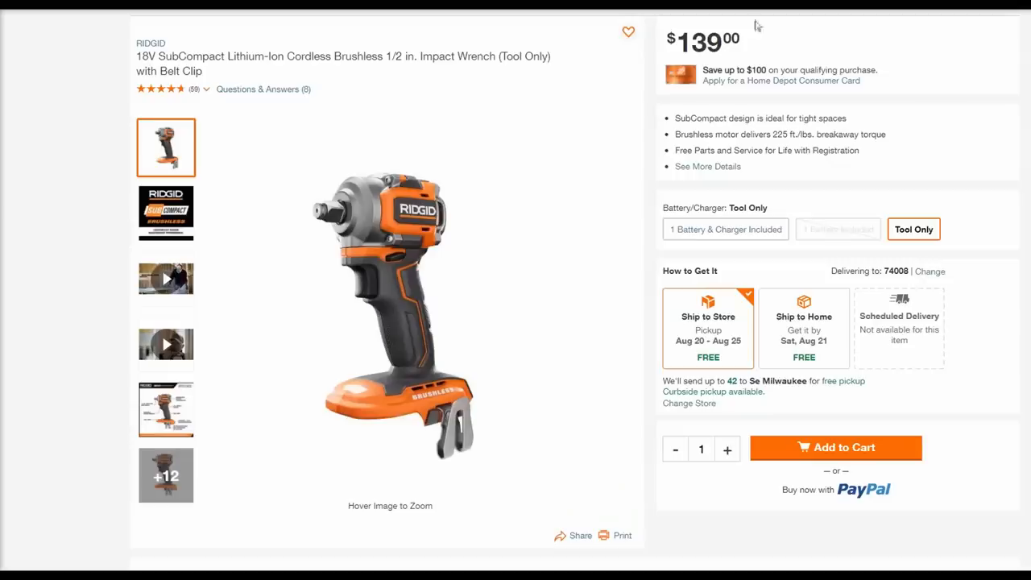
mouse_move(757, 26)
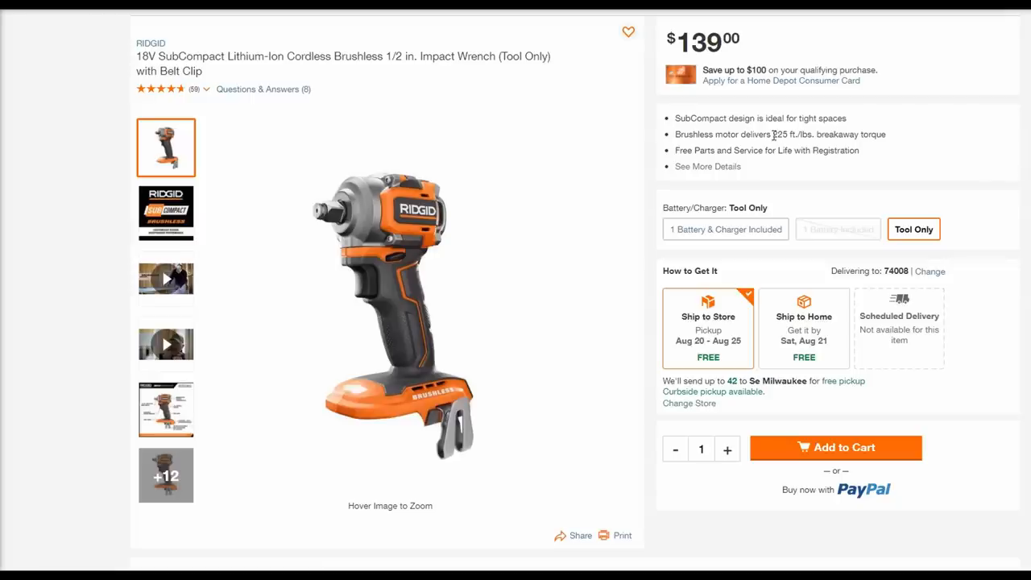
- Select the 225 ft./lbs. figure in Ridgid's breakaway-torque feature bullet
double_click(793, 135)
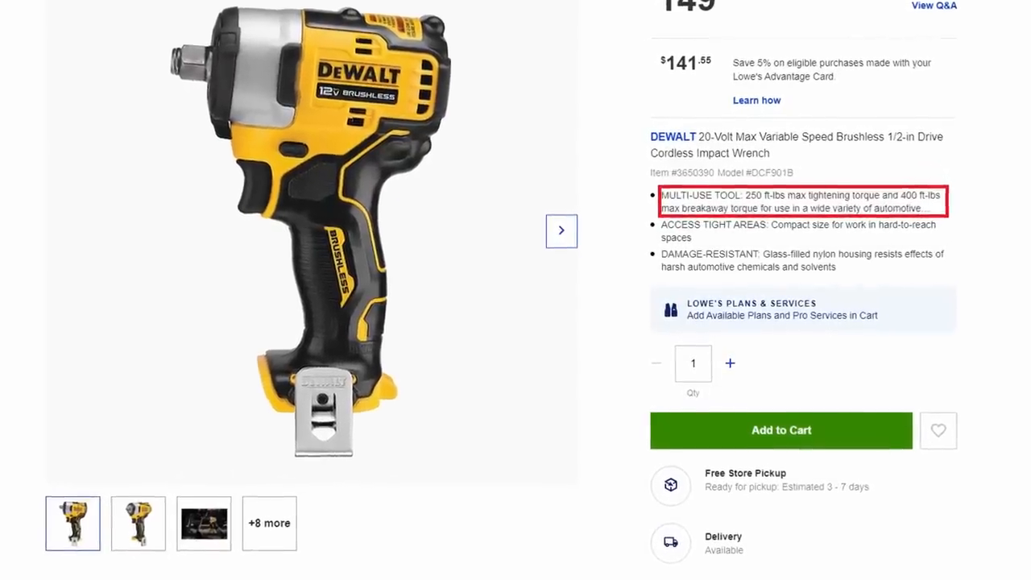
- Scroll the Lowe's DeWalt DCF901B page to read 250 ft-lbs tightening and 400 ft-lbs breakaway torque
scroll("down", 3)
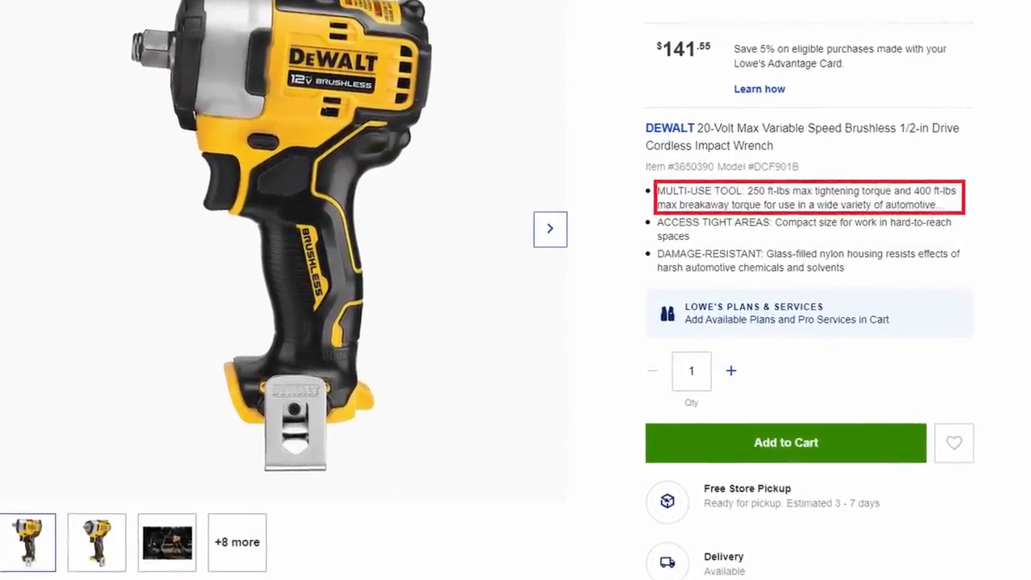
scroll("up", 3)
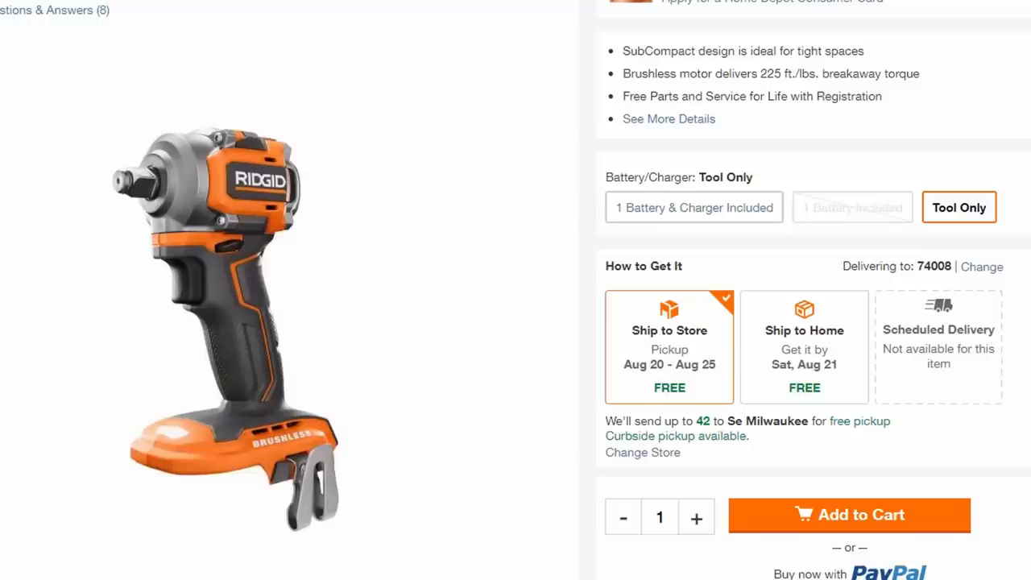
- Re-select the 225 ft./lbs. breakaway torque value on the Home Depot Ridgid page
double_click(787, 74)
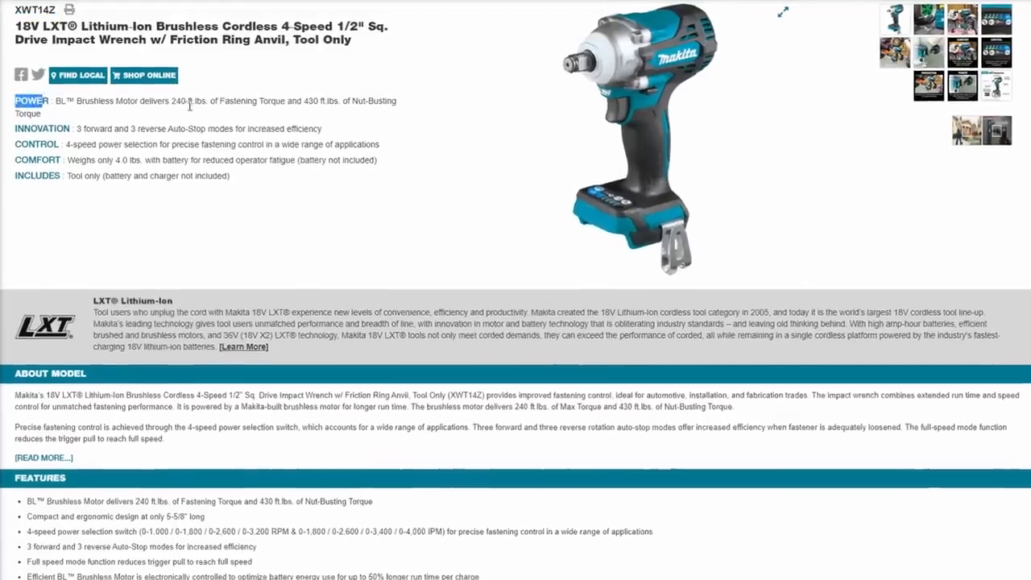
- Select Makita XWT14Z's 240 fastening / 430 nut-busting torque figures and scroll to its 5-5/8" length
left_click_drag(180, 106, 362, 107)
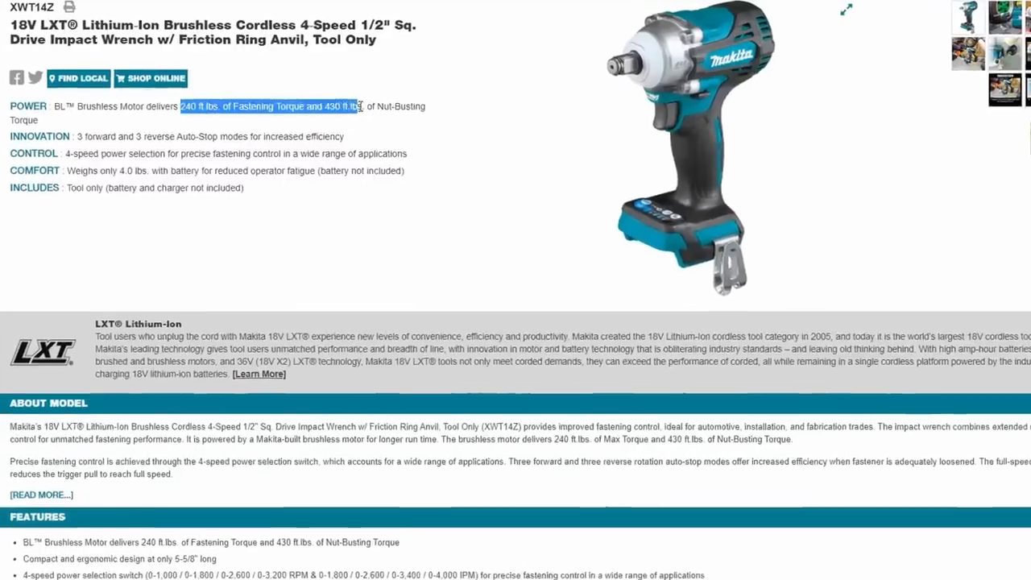
scroll("down", 3)
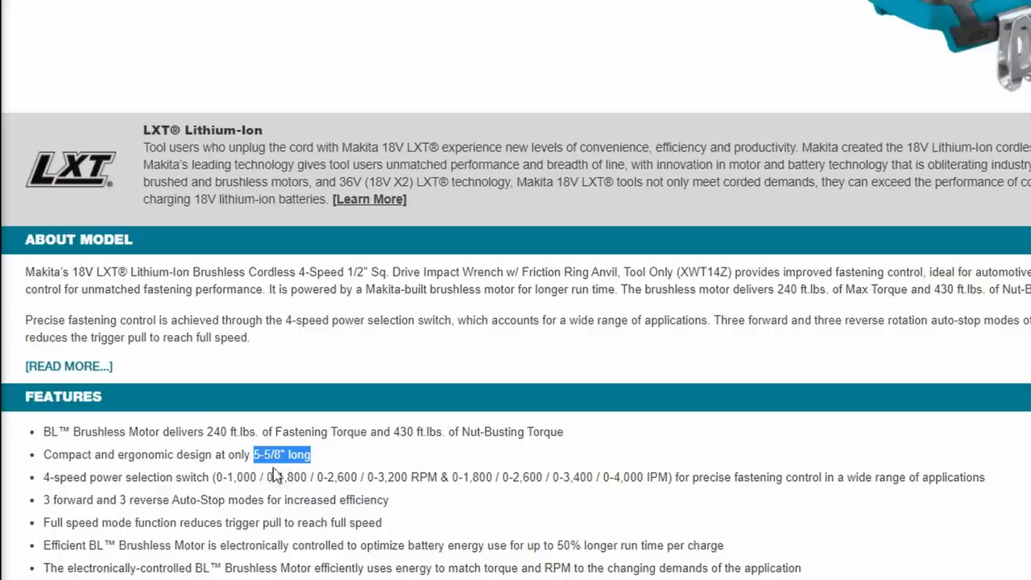
mouse_move(280, 470)
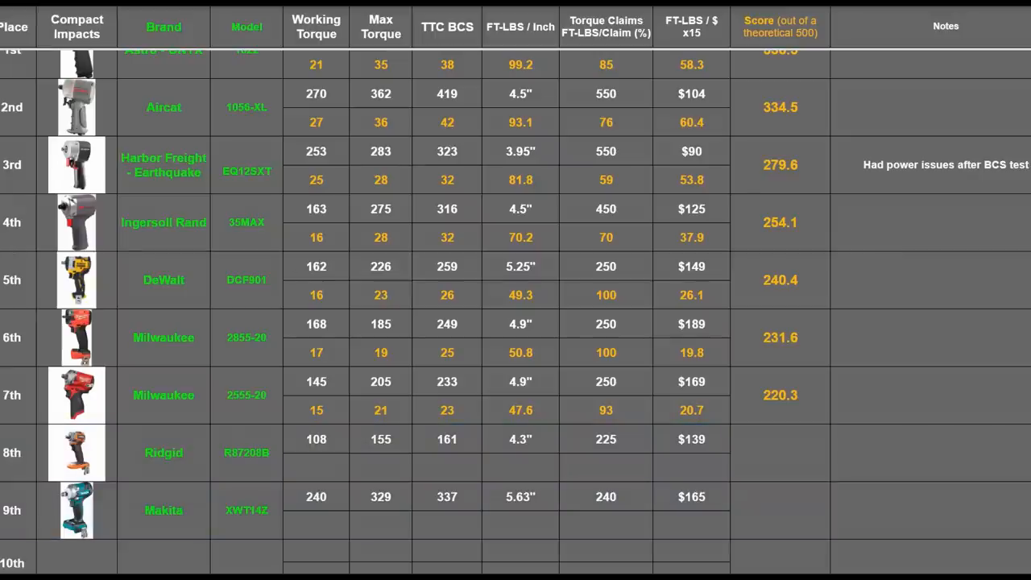
- Fill in the Ridgid and Makita score rows, including Makita's TTC BCS score
left_click(448, 467)
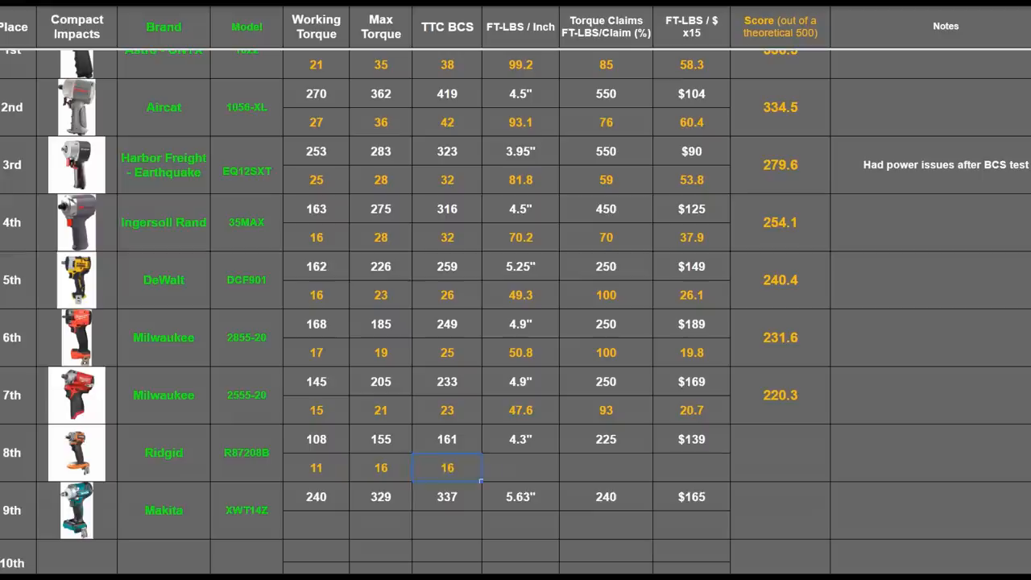
left_click(380, 525)
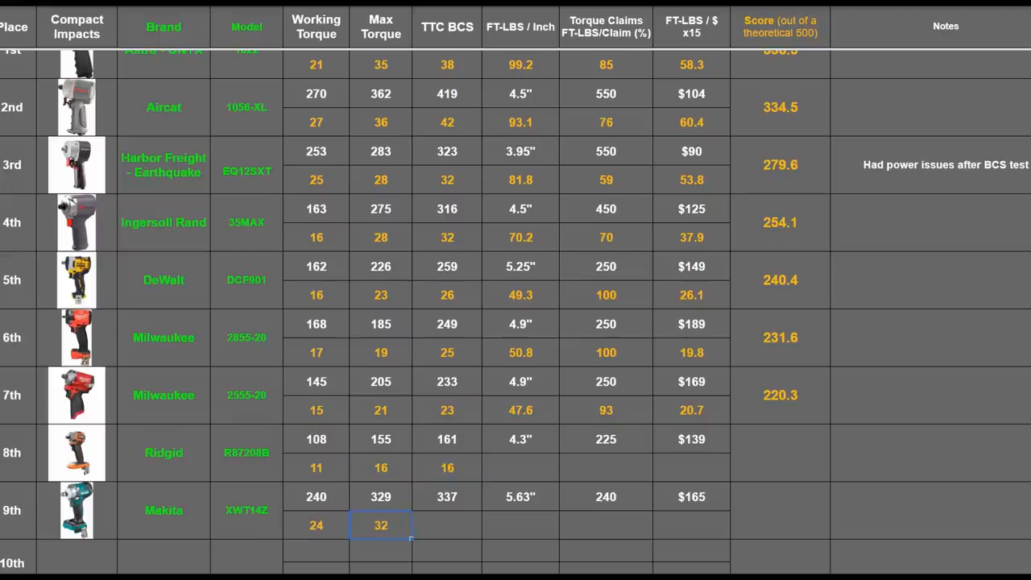
left_click(448, 467)
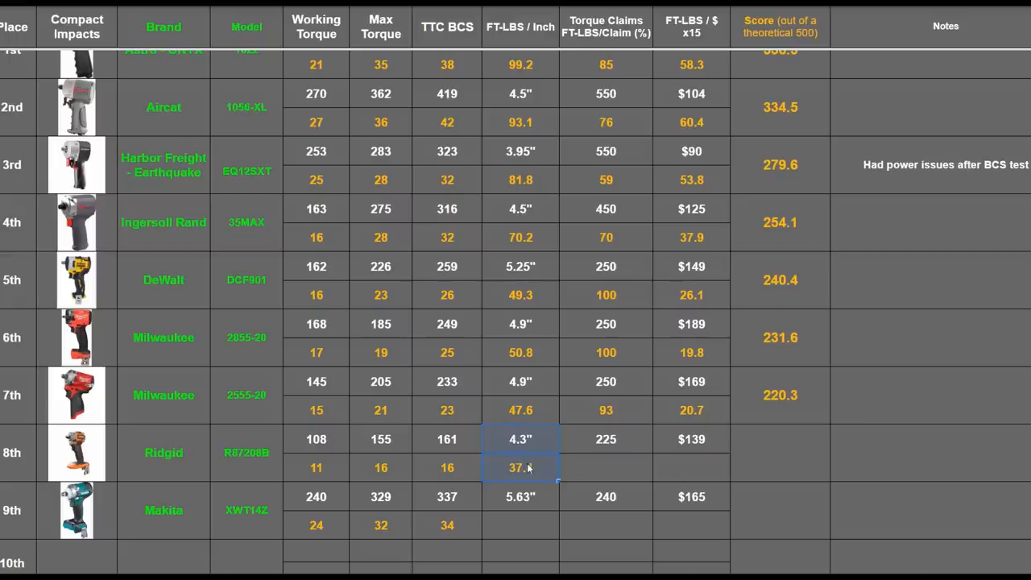
left_click(520, 496)
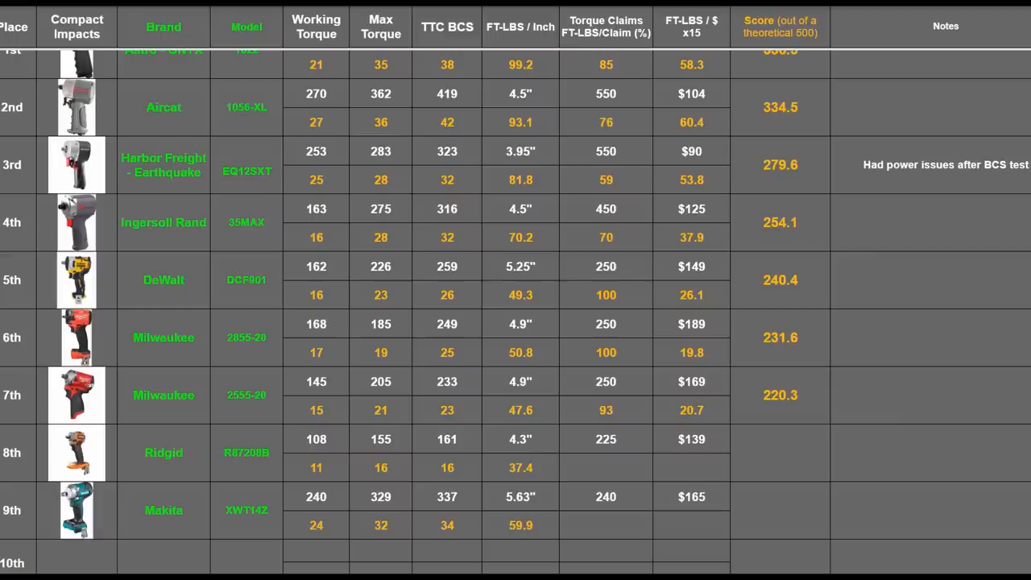
- Enter Ridgid's 225 ft-lb torque claim at 72% and Makita's 240 claim at 100%
left_click(606, 438)
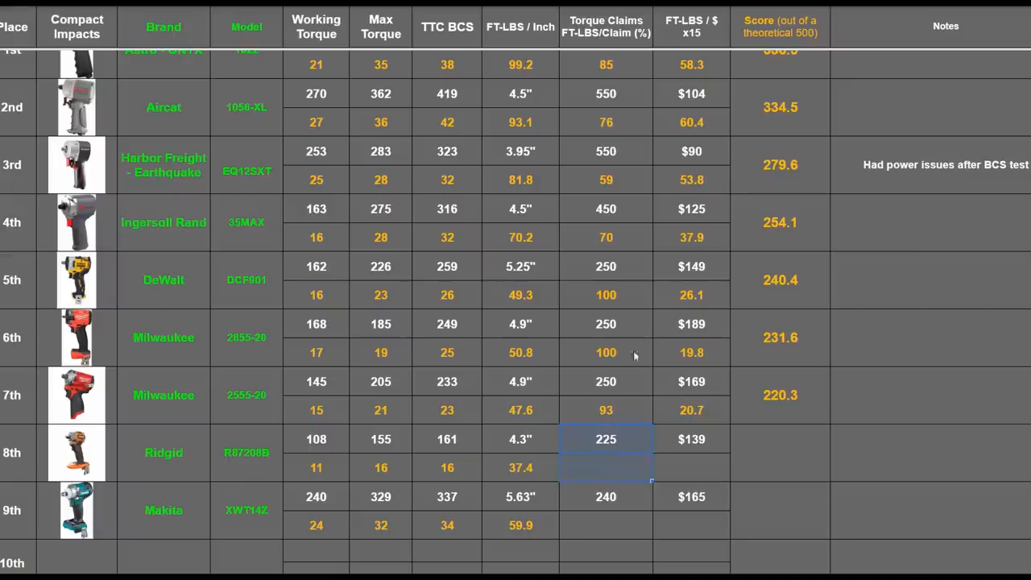
left_click(606, 338)
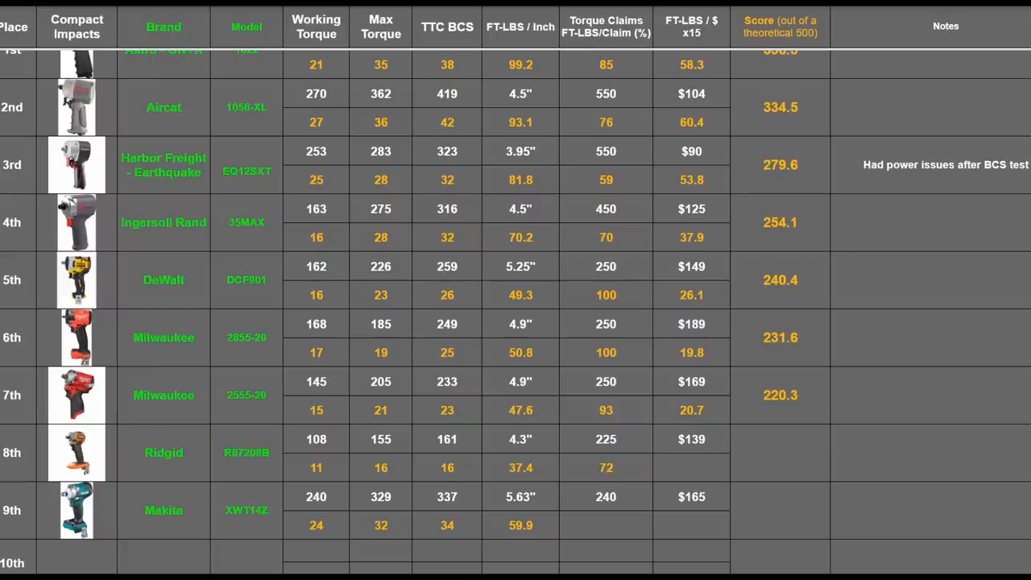
left_click(606, 496)
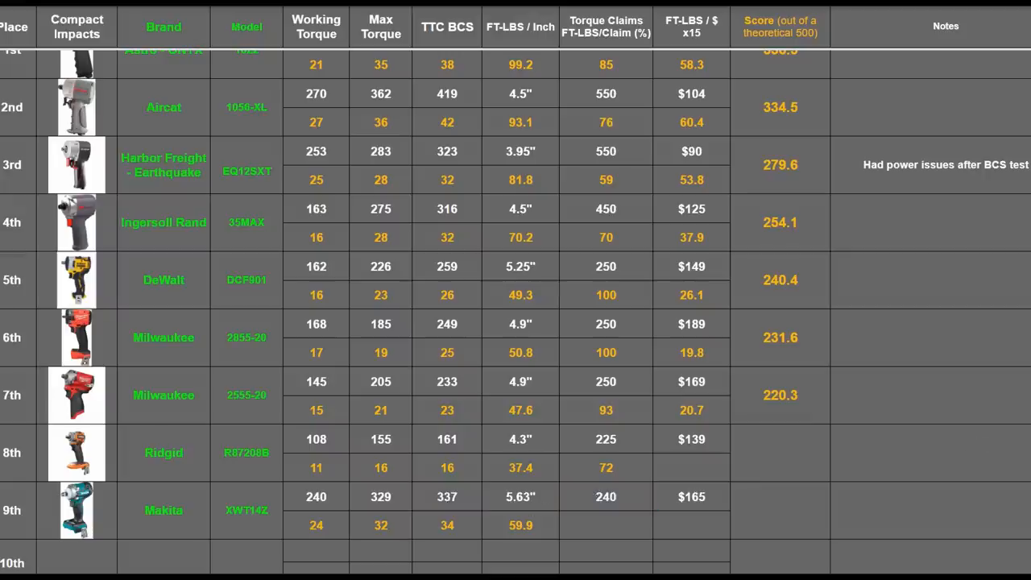
left_click(606, 525)
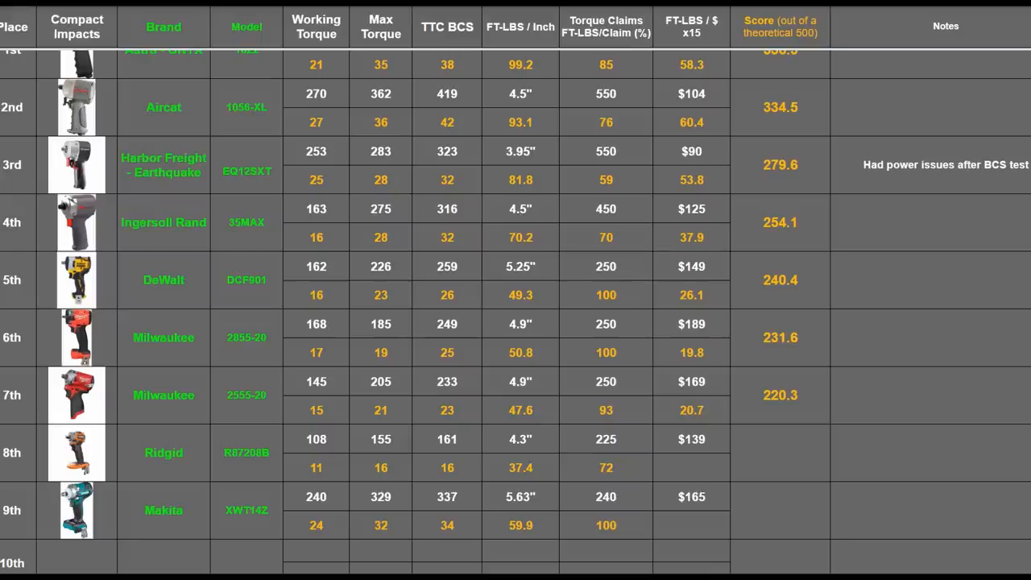
mouse_move(712, 448)
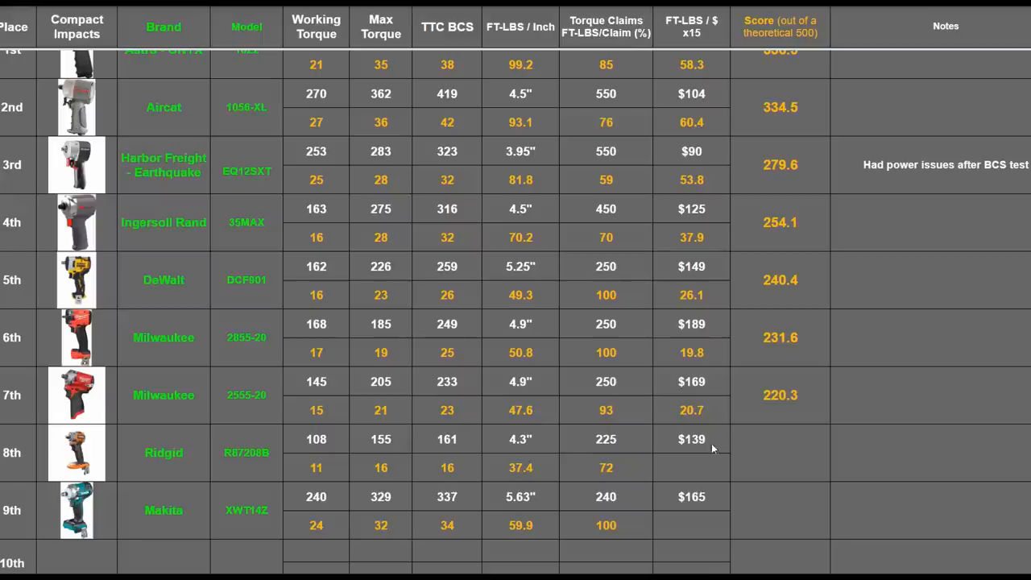
- Enter value-per-dollar 17.4 / score 169.8 for Ridgid and 30.6 / 280.5 for Makita, re-ranking Makita 3rd
left_click(691, 467)
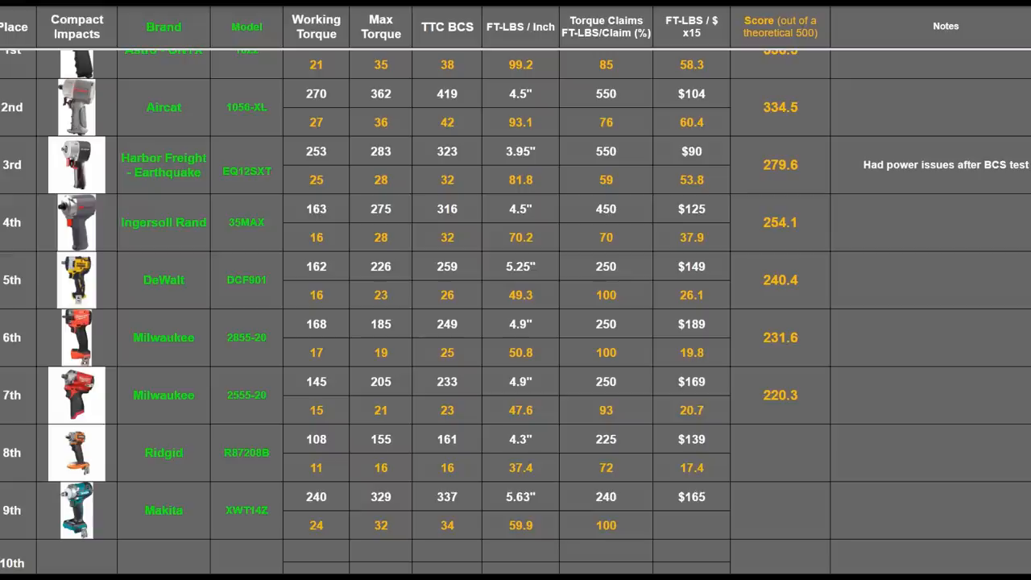
left_click(690, 525)
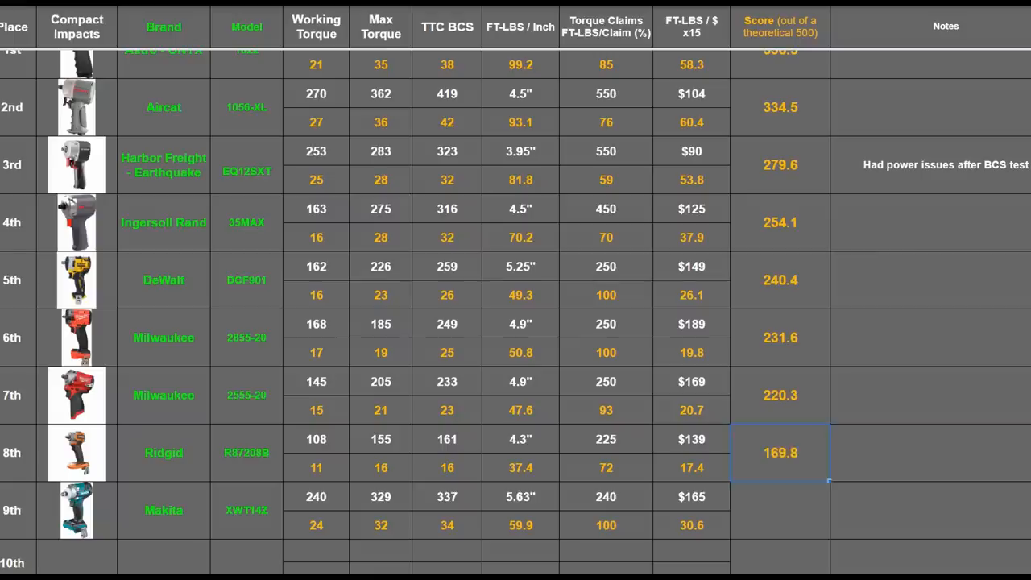
left_click(779, 509)
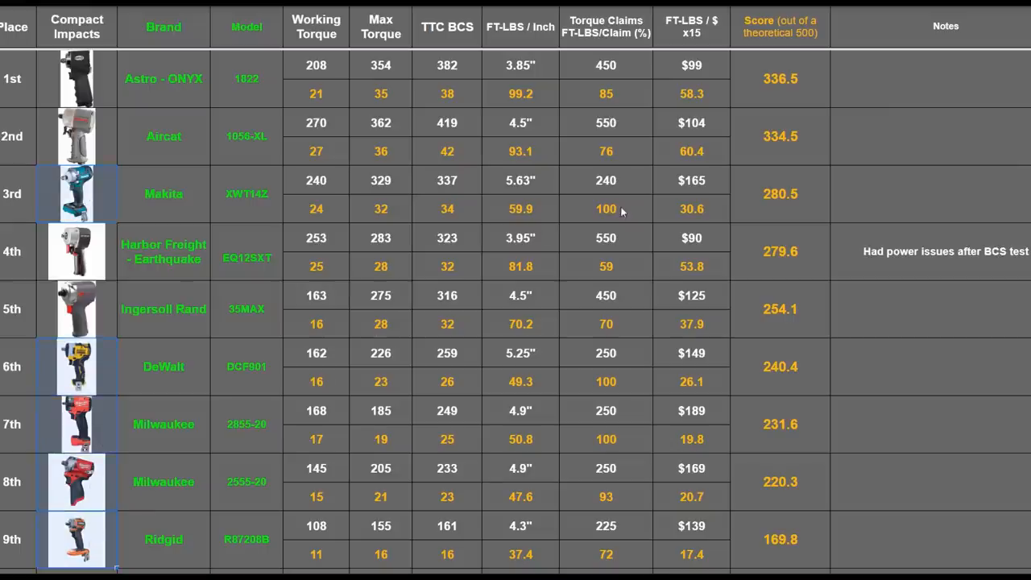
- Switch to the average-power ranking table and select Makita's 277 value in 3rd place
left_click(606, 180)
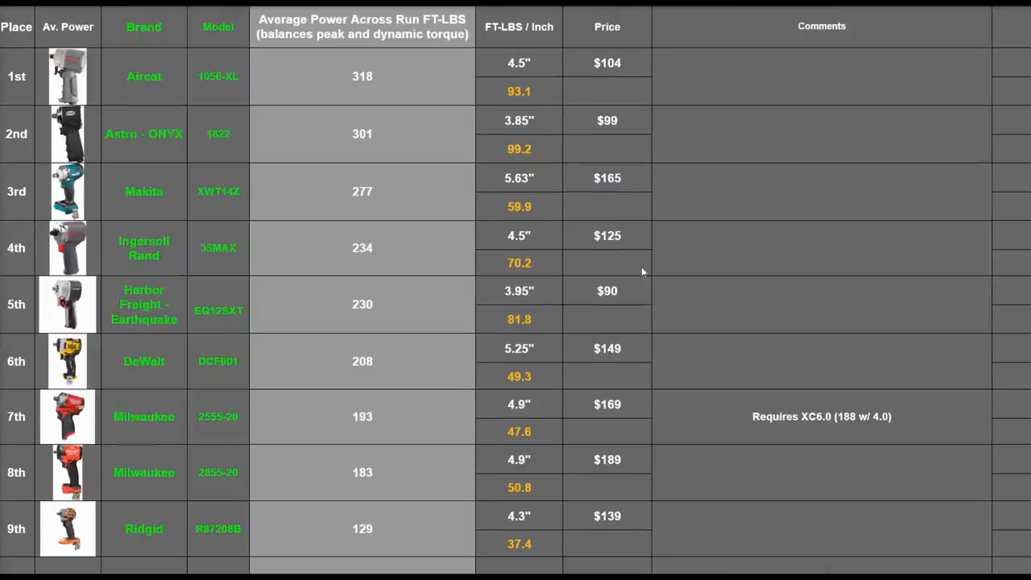
left_click(361, 190)
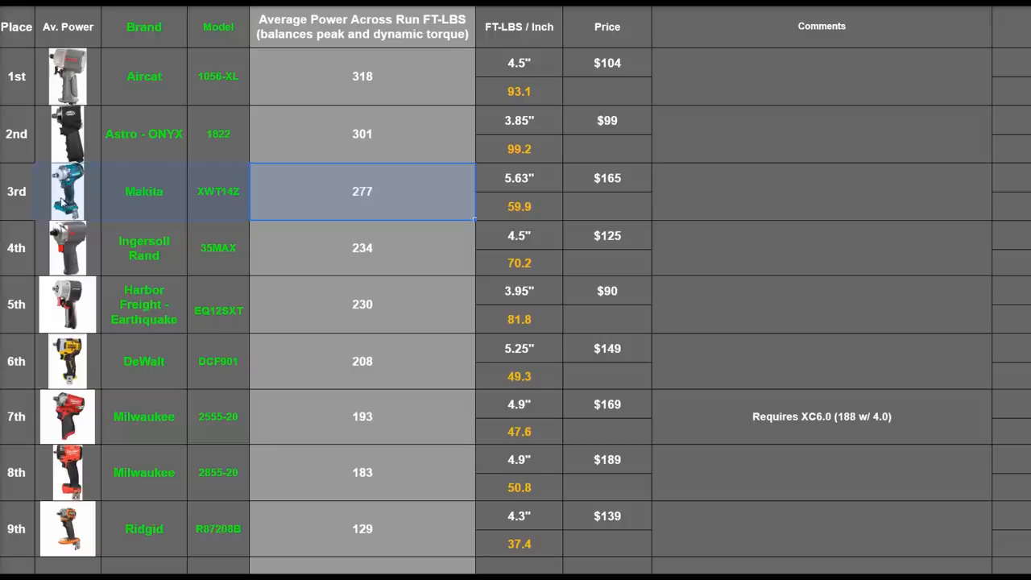